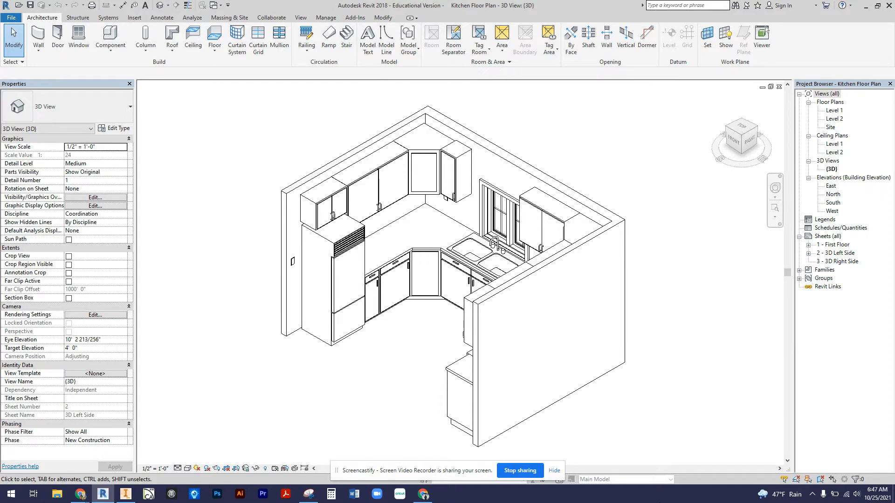
# - Inspect the existing countertop floor, upper cabinet, sink base and angled corner cabinet
pyautogui.click(394, 258)
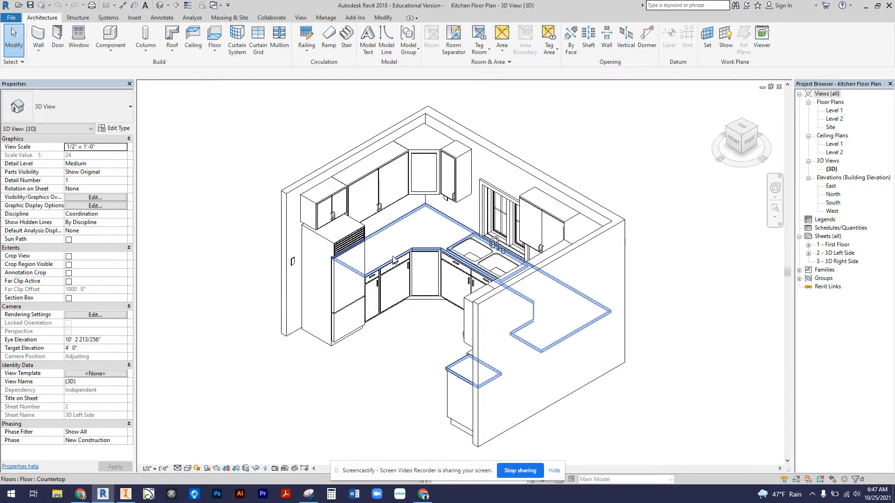
pyautogui.moveTo(392, 260)
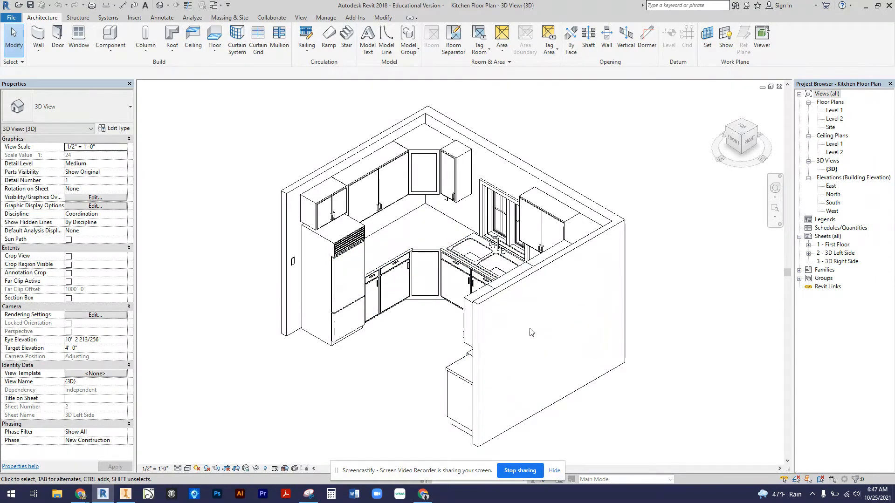
pyautogui.click(529, 333)
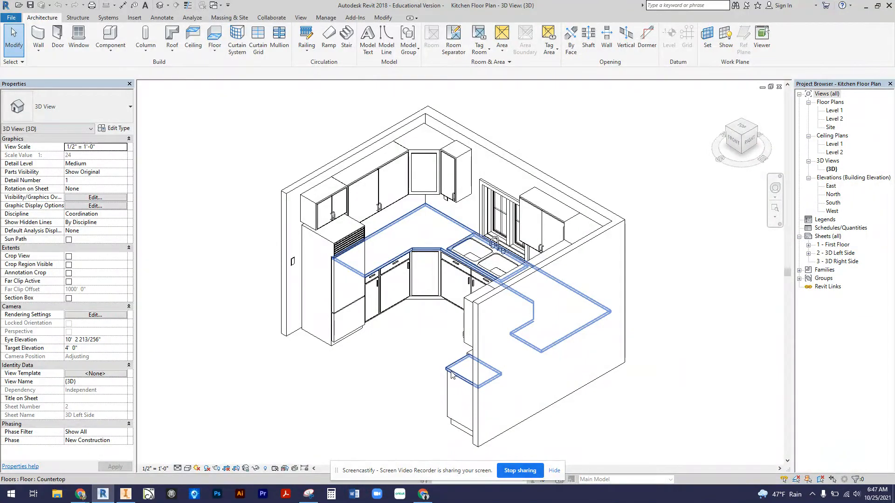
pyautogui.moveTo(453, 375)
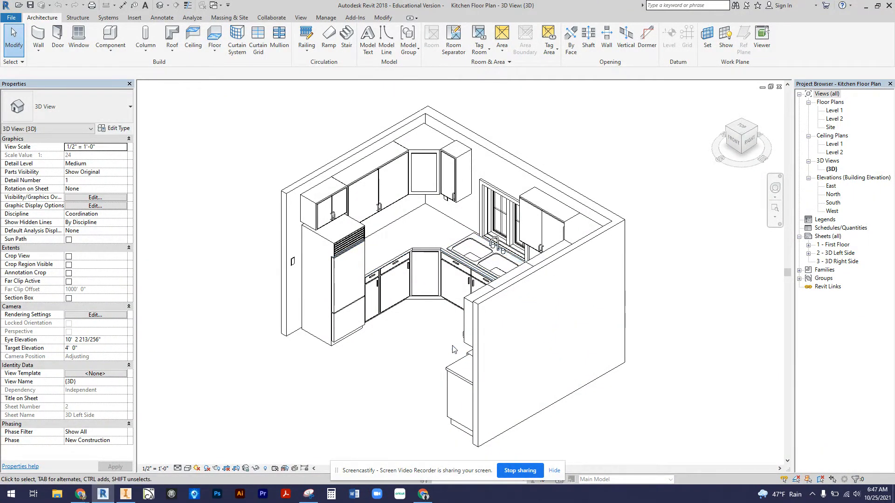
pyautogui.click(486, 254)
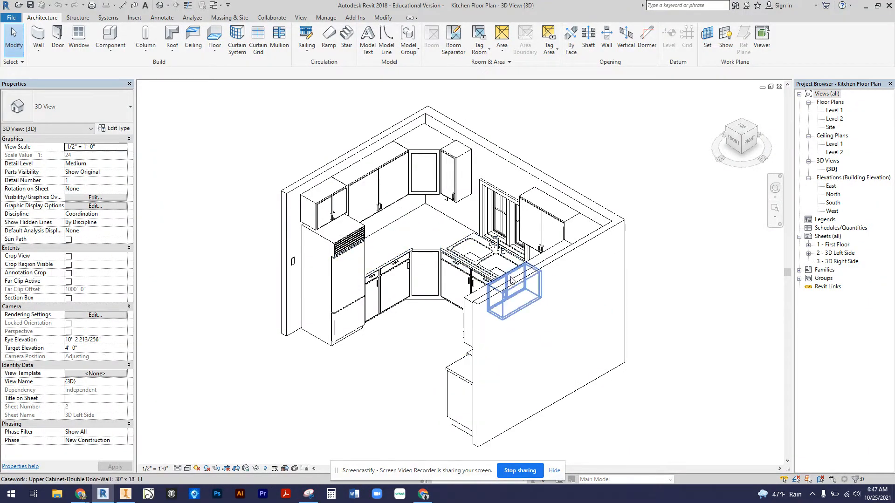
pyautogui.click(435, 239)
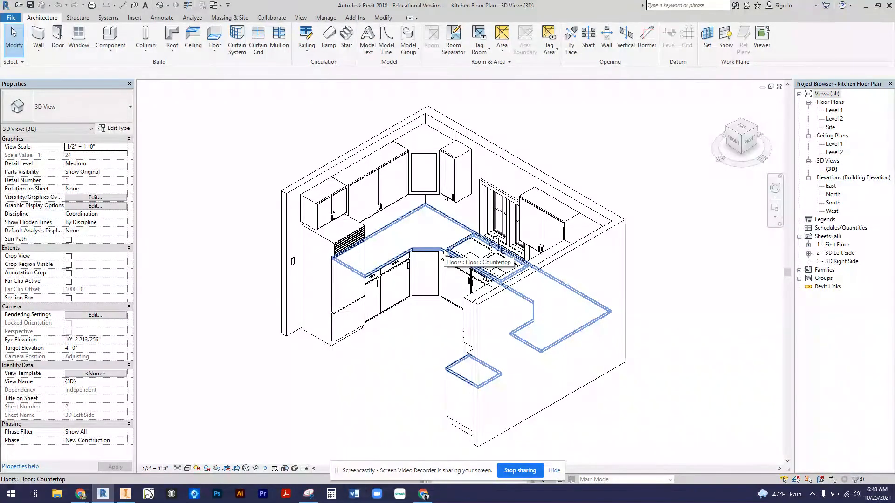
pyautogui.moveTo(494, 245)
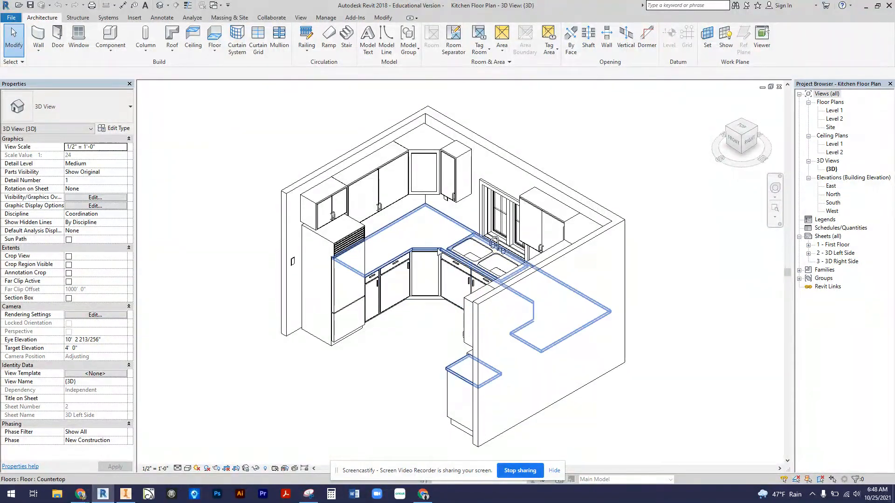
pyautogui.click(486, 274)
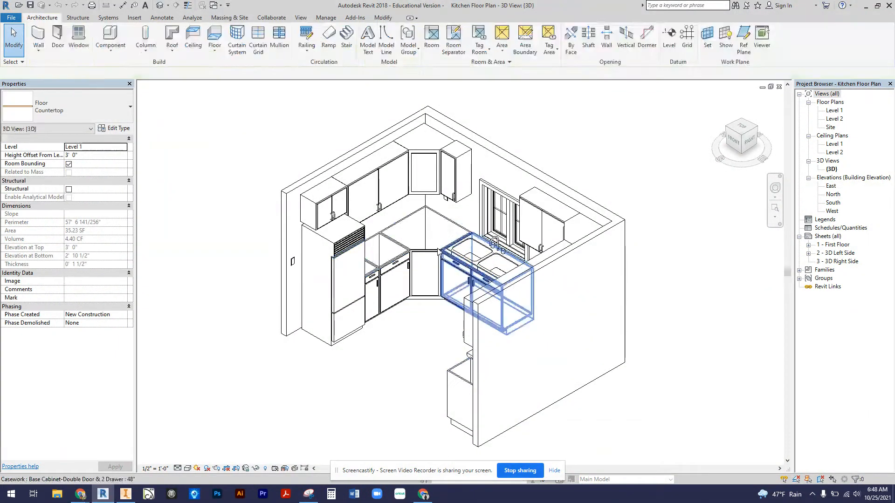
pyautogui.click(193, 135)
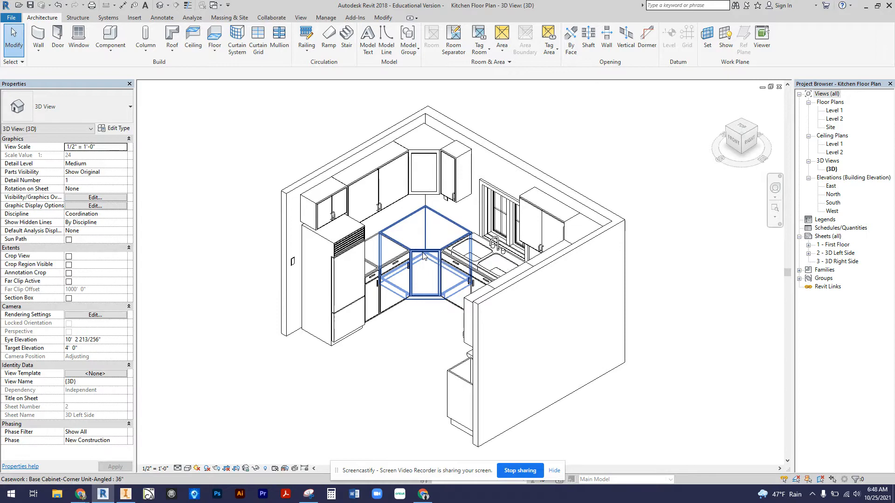
pyautogui.click(193, 41)
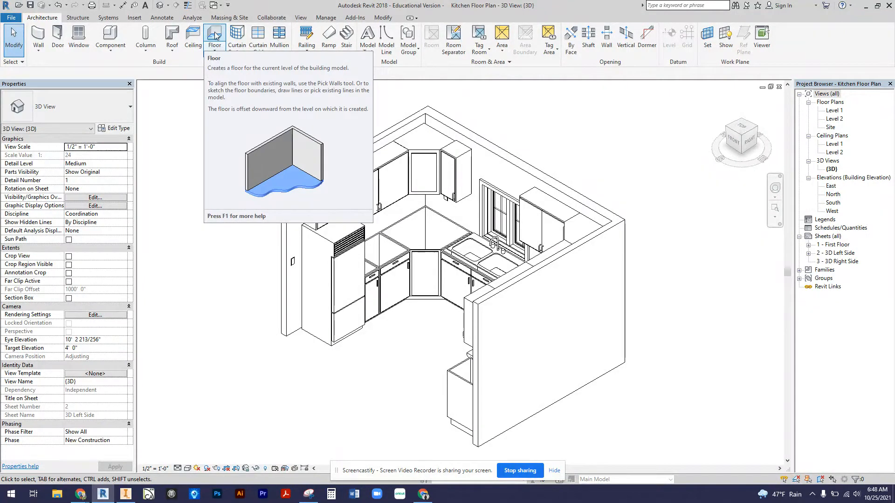
# - Start a new floor of the Countertop type and view its type properties
pyautogui.click(214, 37)
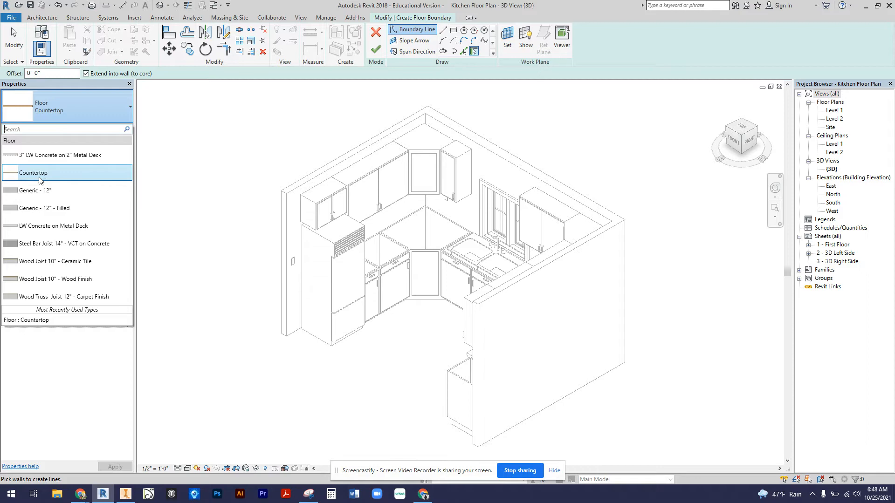
pyautogui.click(33, 173)
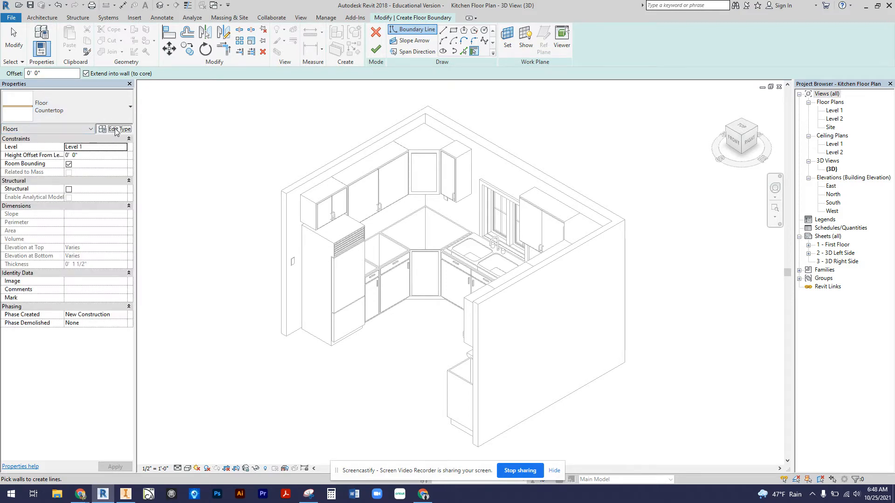
pyautogui.click(119, 128)
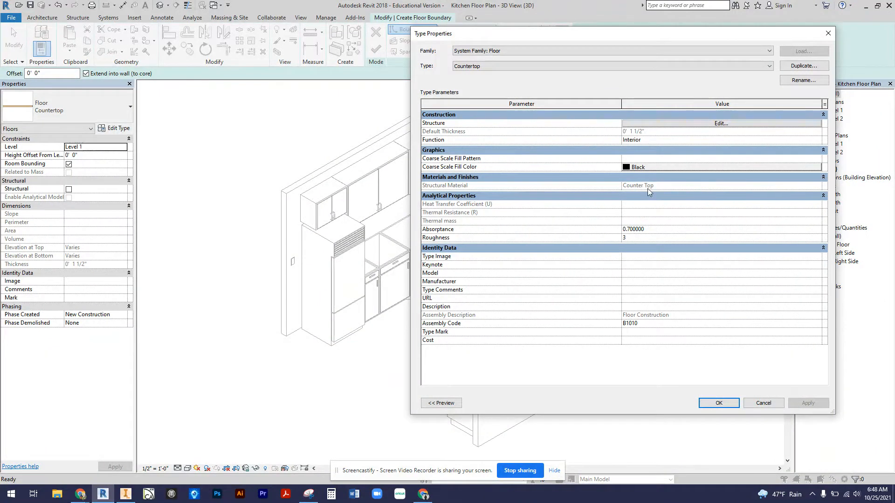
pyautogui.moveTo(666, 221)
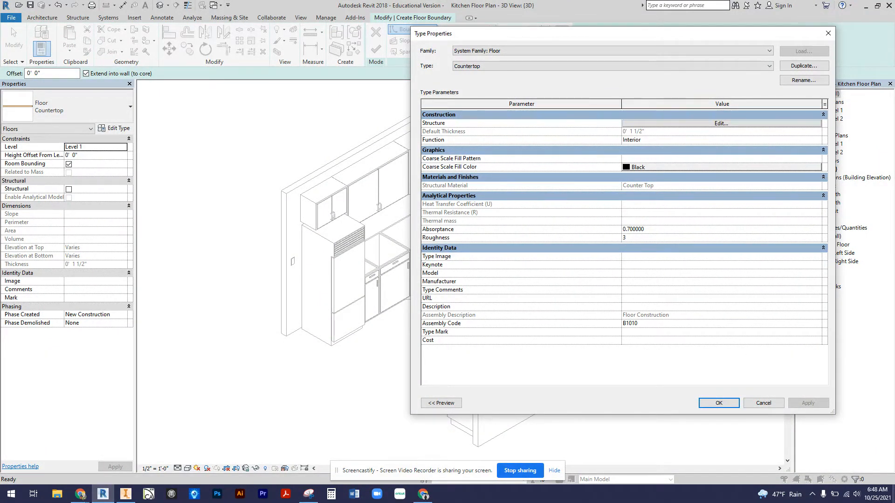
# - Sketch Countertop boundary lines from above the refrigerator to the range's top edge
pyautogui.click(718, 403)
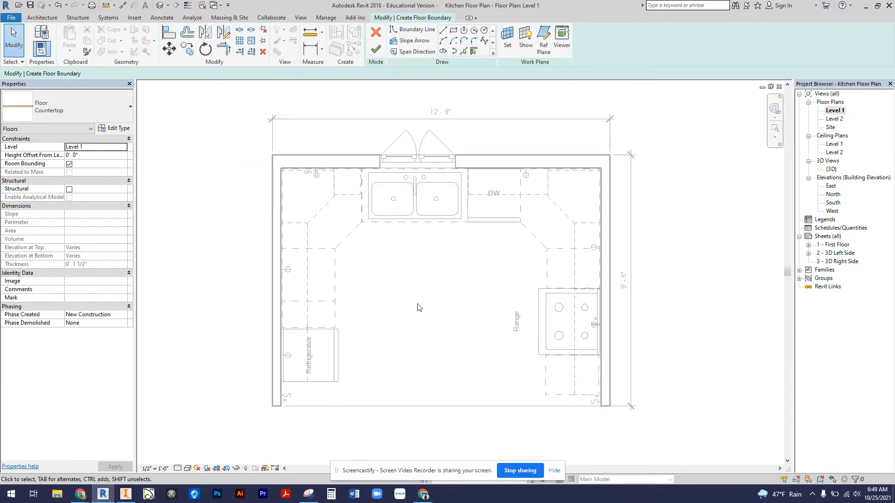
pyautogui.moveTo(396, 308)
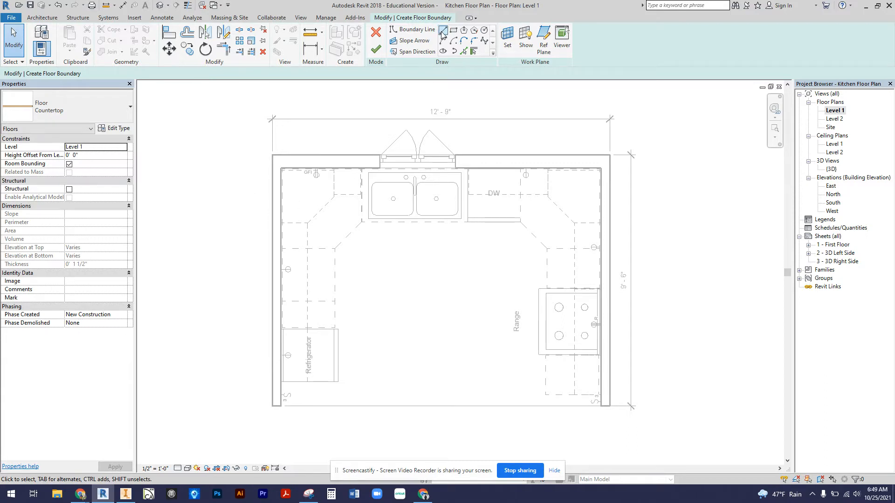
pyautogui.click(415, 29)
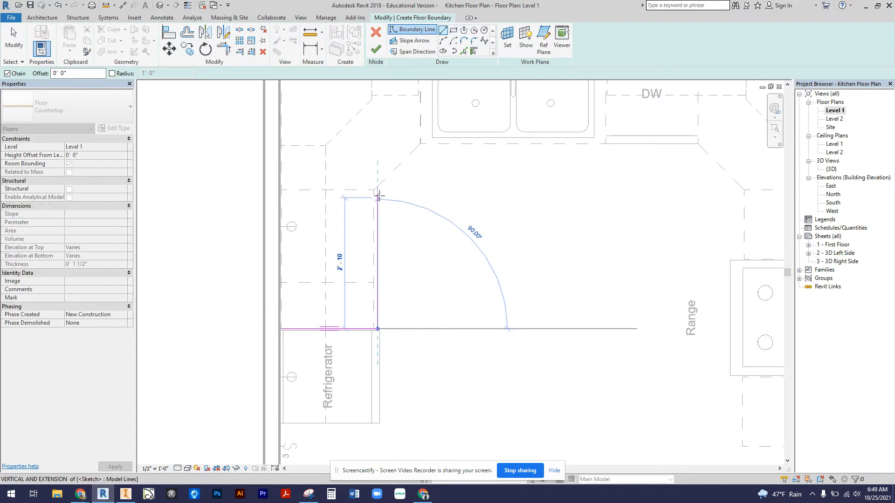
pyautogui.click(423, 150)
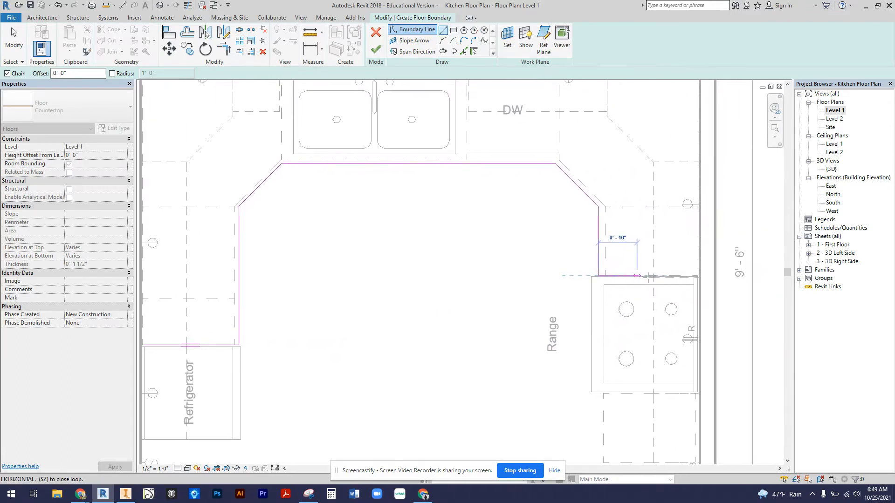
pyautogui.click(697, 276)
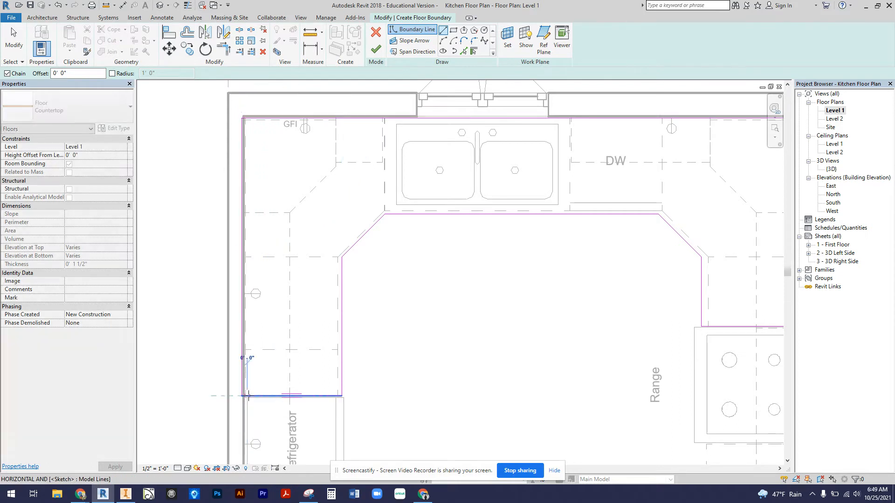
pyautogui.click(448, 154)
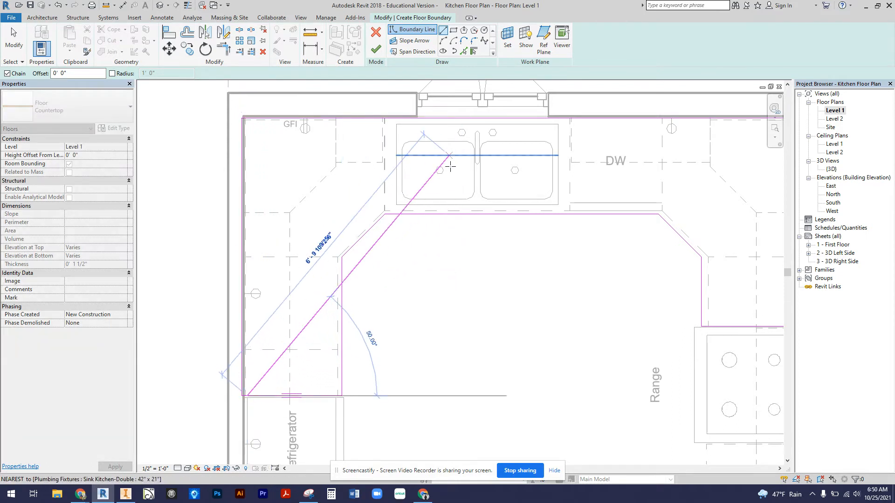
# - Cancel the stray diagonal boundary line through the right-click menu
pyautogui.rightClick(451, 168)
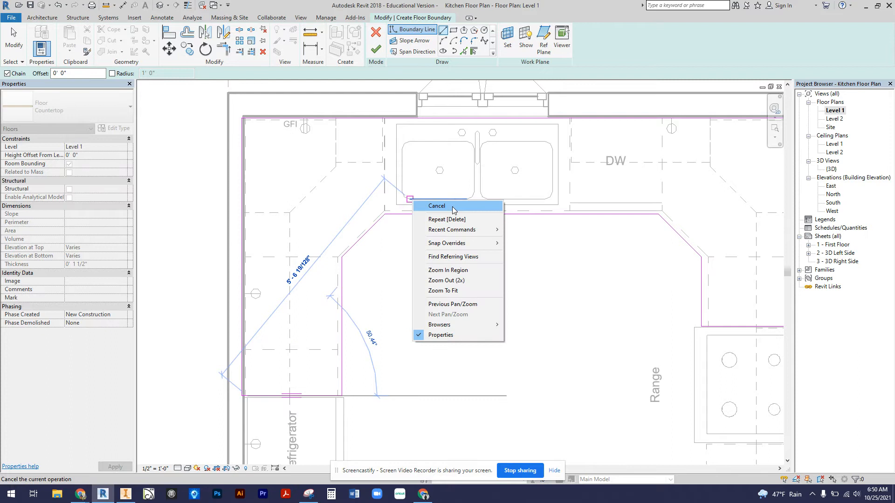
pyautogui.click(437, 207)
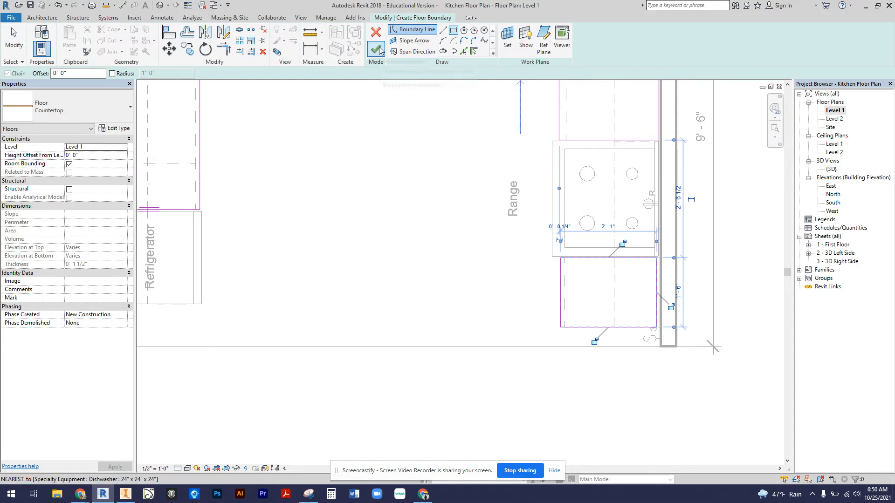
# - Finish the Countertop floor sketch and select a base cabinet in 3D
pyautogui.click(376, 51)
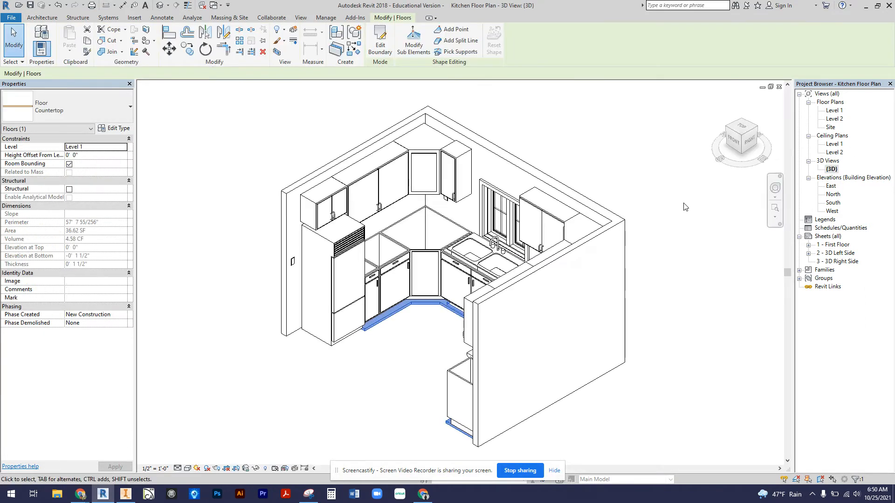
pyautogui.moveTo(684, 389)
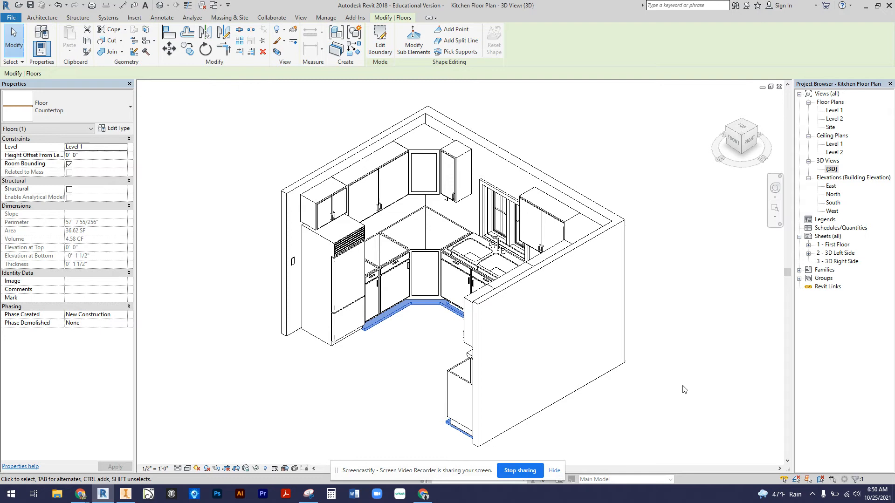
pyautogui.click(409, 305)
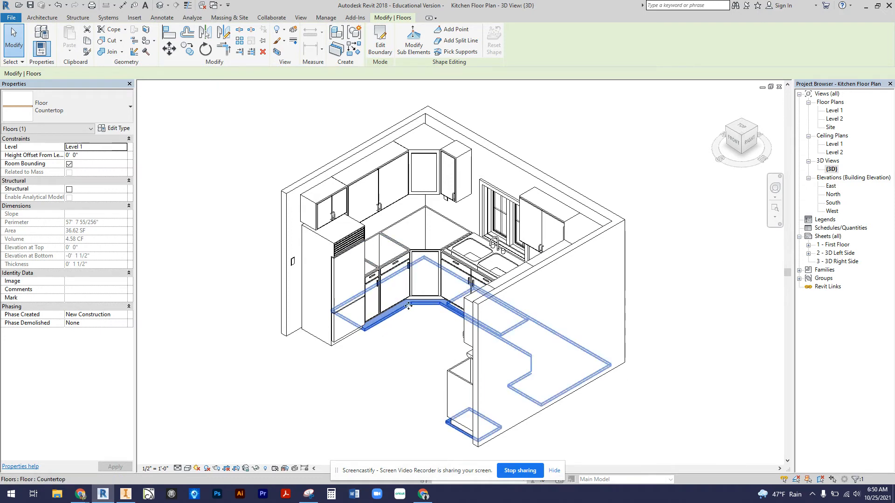
pyautogui.moveTo(463, 428)
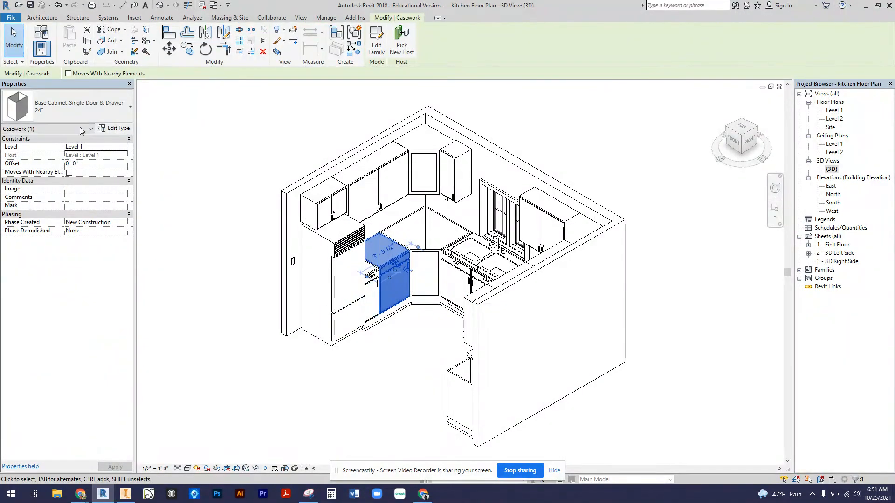
pyautogui.click(119, 127)
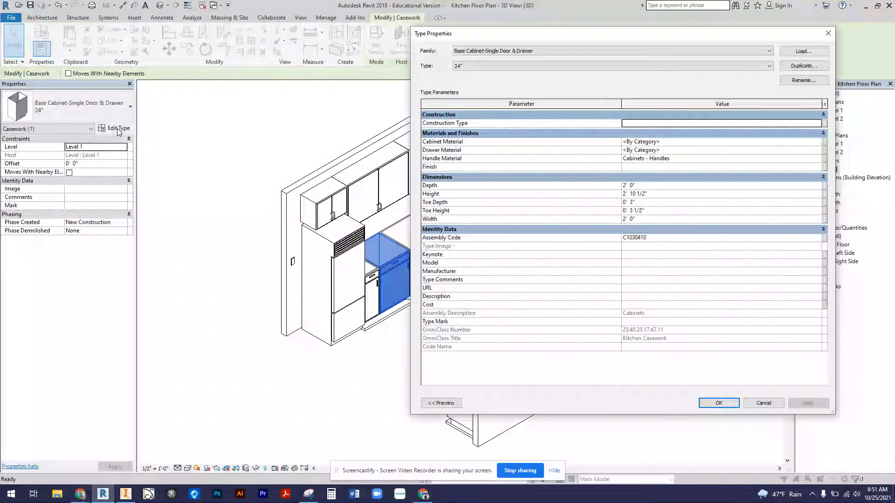
pyautogui.moveTo(471, 223)
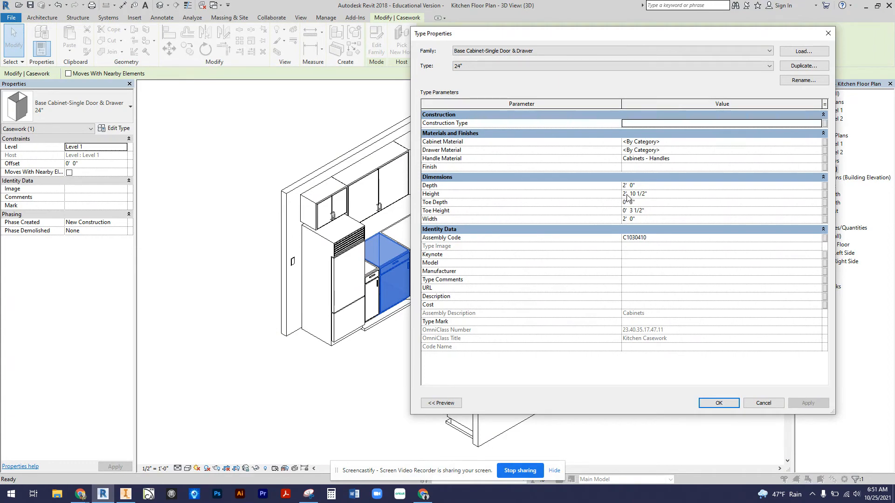
pyautogui.moveTo(628, 199)
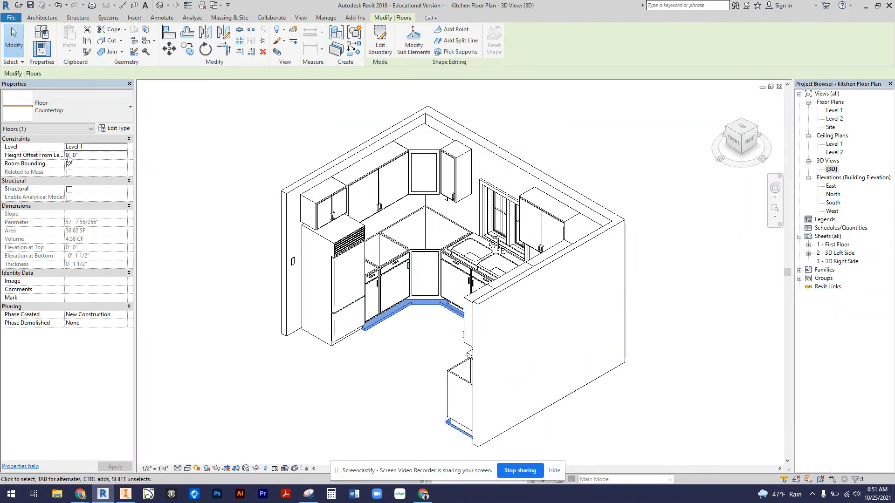
# - Set the Countertop floor's Height Offset From Level to 2' 11"
pyautogui.click(96, 155)
pyautogui.write('2')
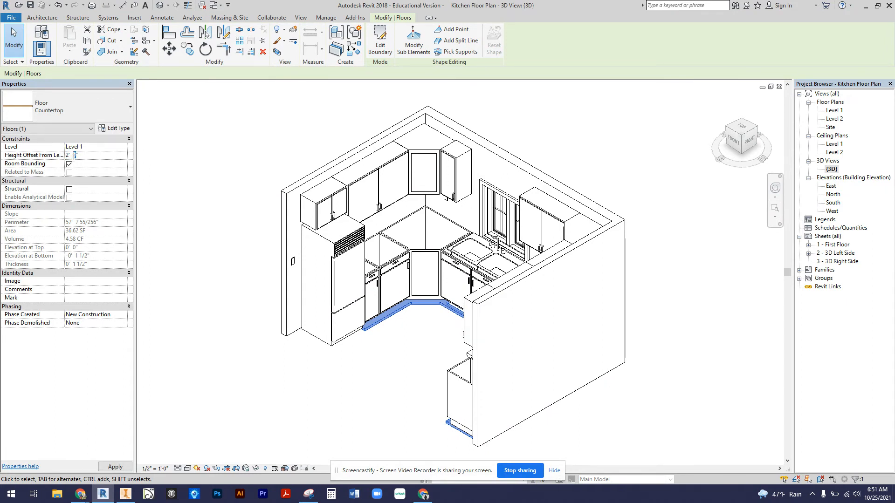
pyautogui.write('1')
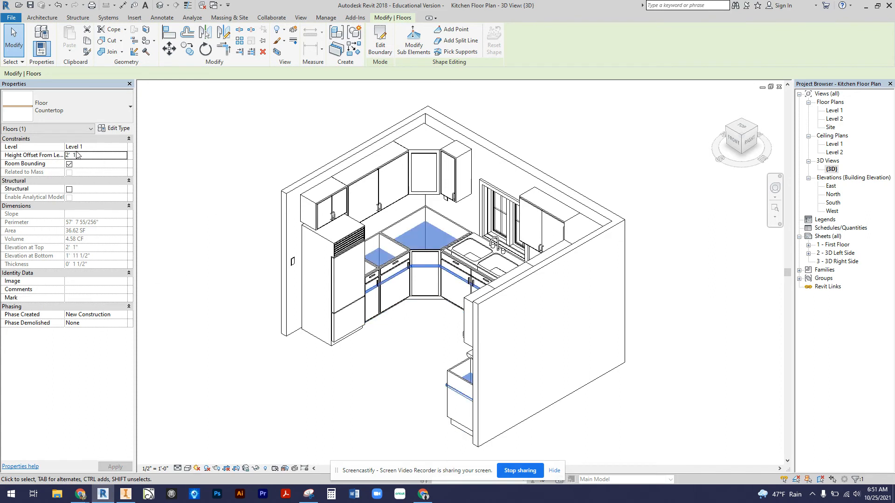
pyautogui.click(96, 155)
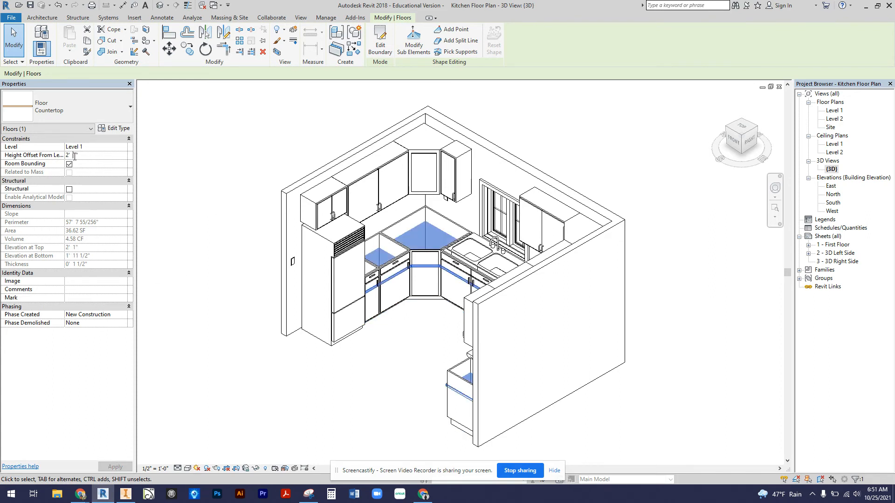
pyautogui.write('2\' 11"')
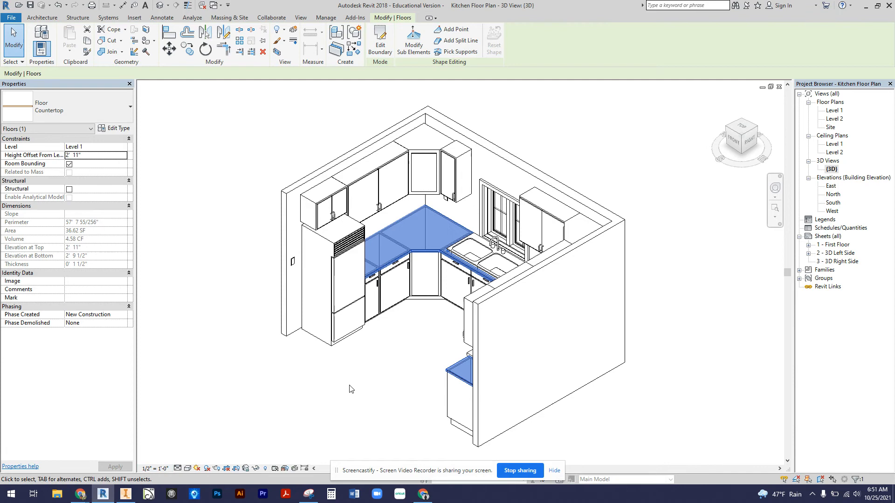
pyautogui.moveTo(363, 448)
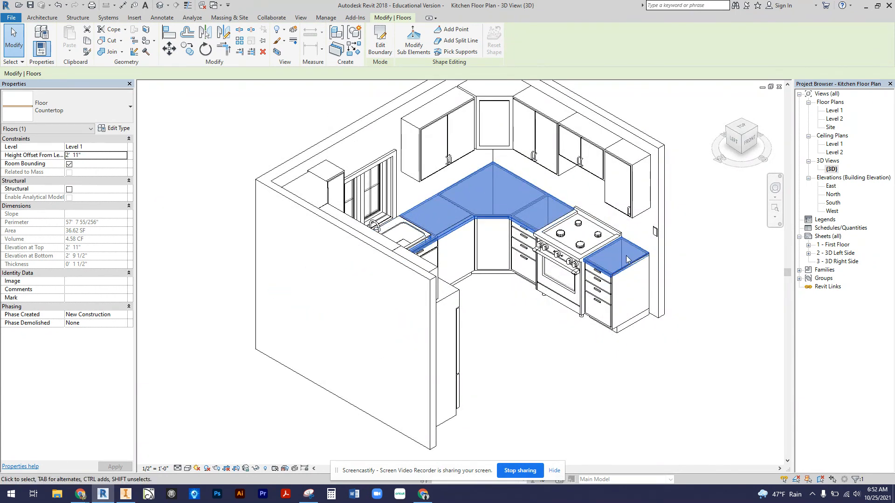
pyautogui.moveTo(676, 307)
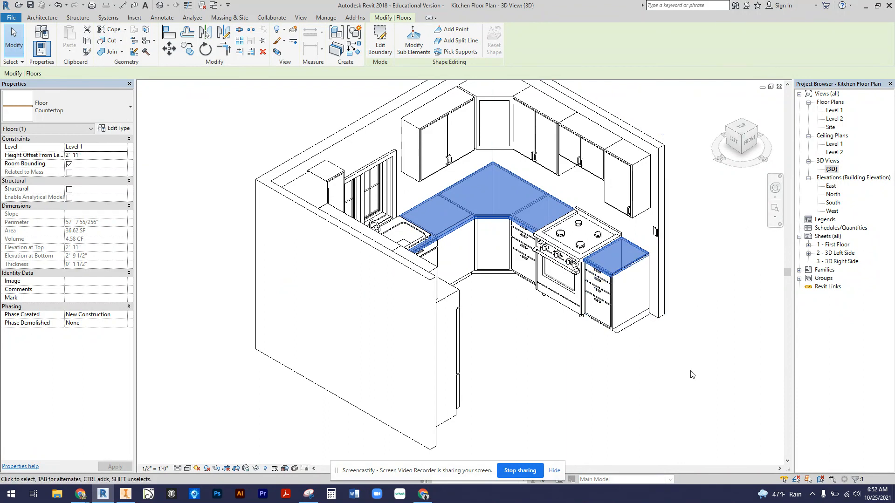
pyautogui.moveTo(626, 390)
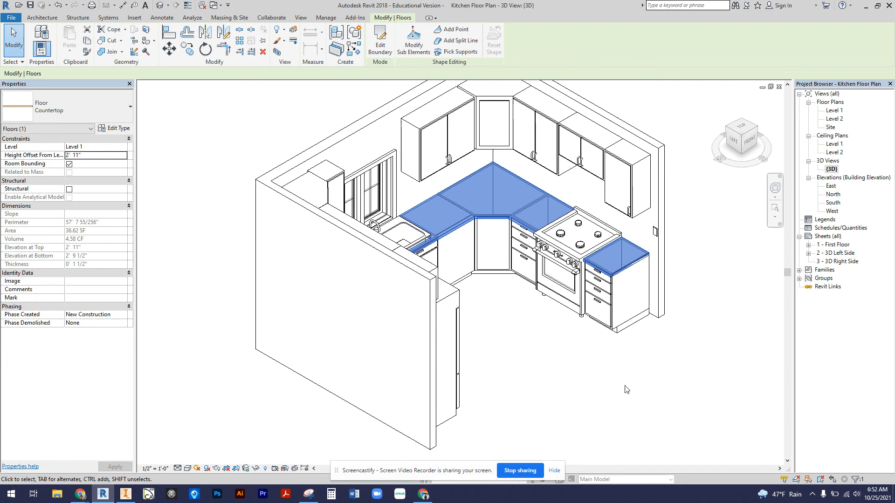
pyautogui.moveTo(611, 407)
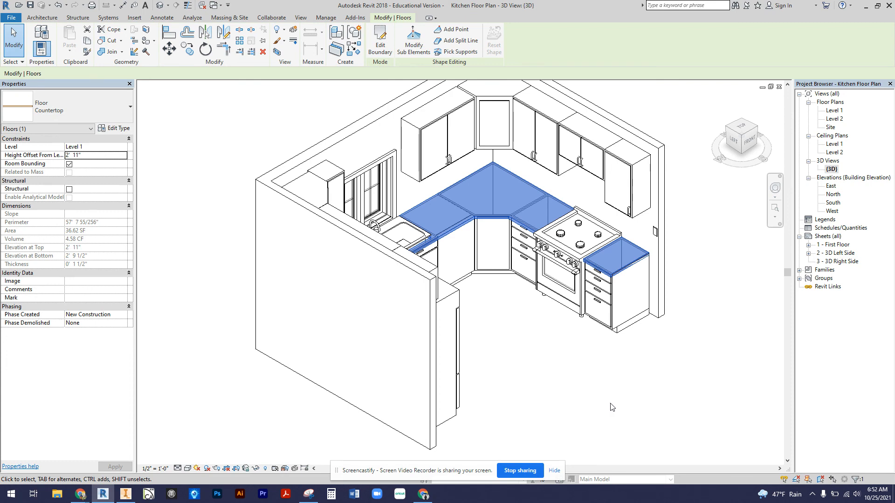